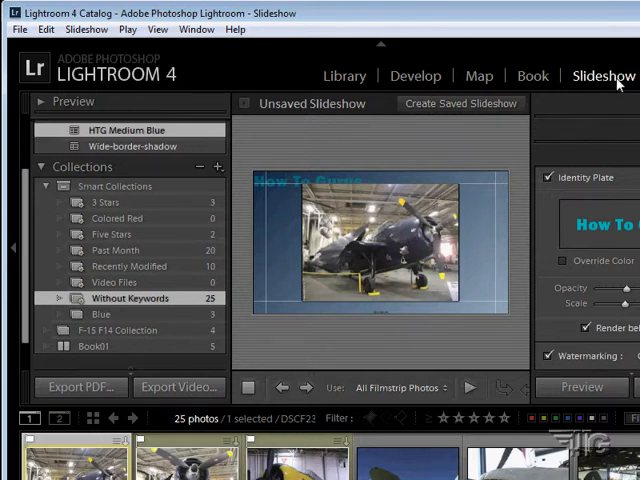
pyautogui.moveTo(350, 350)
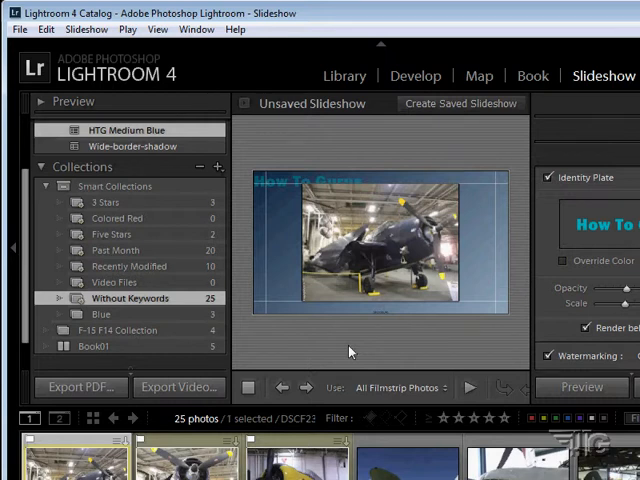
pyautogui.moveTo(356, 348)
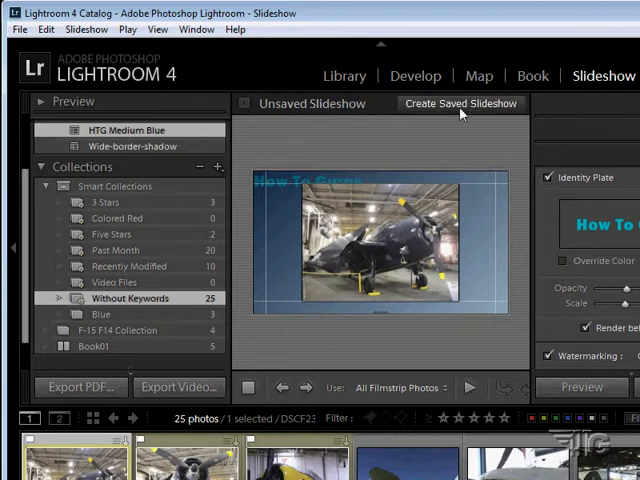
pyautogui.moveTo(318, 132)
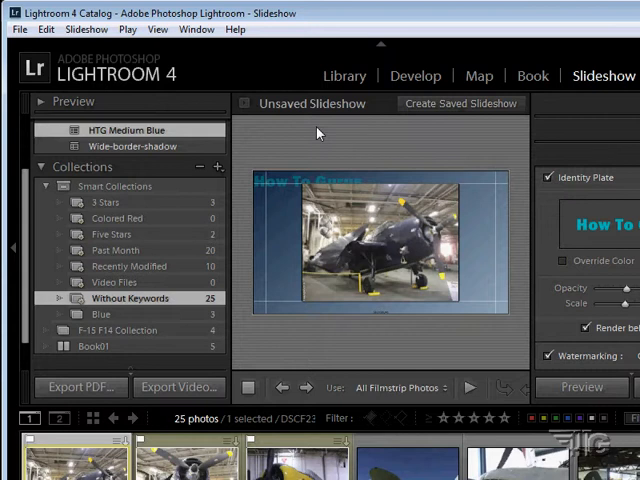
pyautogui.moveTo(444, 116)
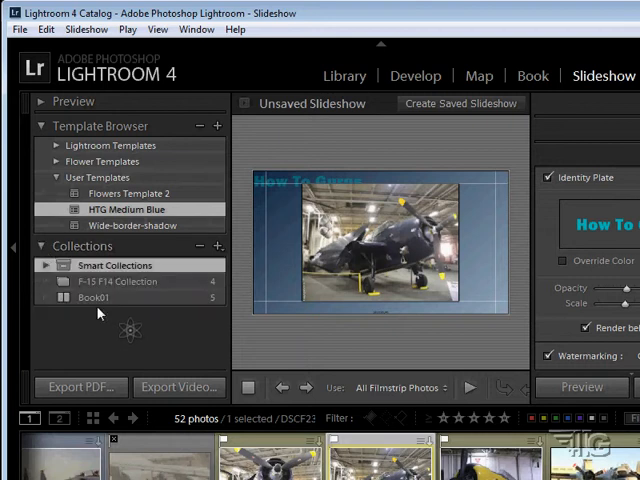
pyautogui.moveTo(166, 304)
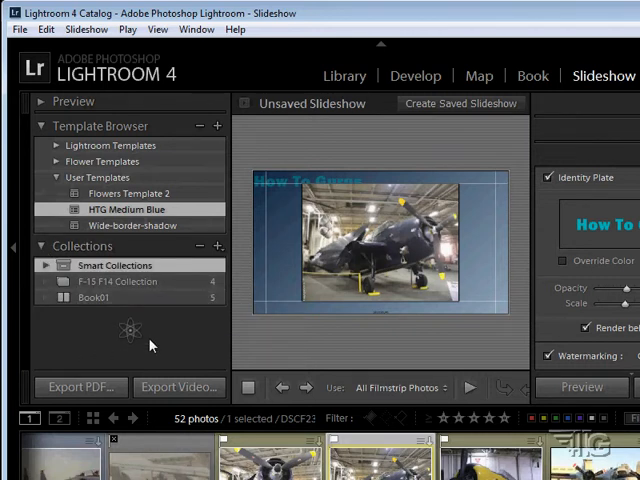
pyautogui.click(40, 126)
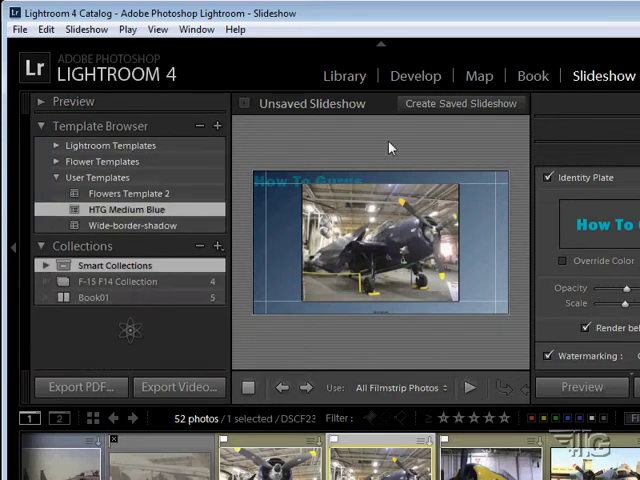
pyautogui.moveTo(588, 156)
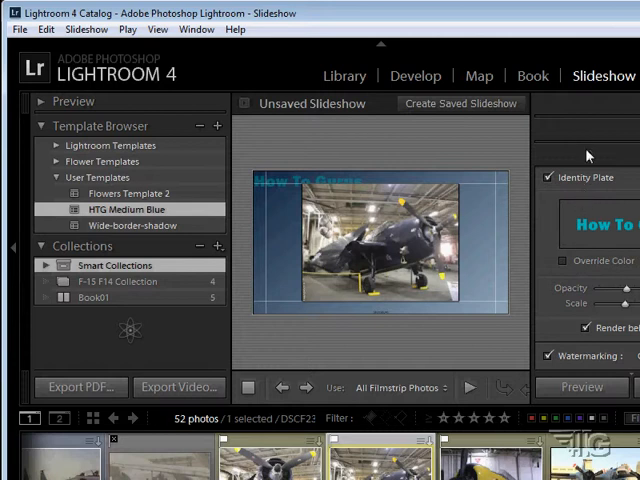
pyautogui.moveTo(470, 20)
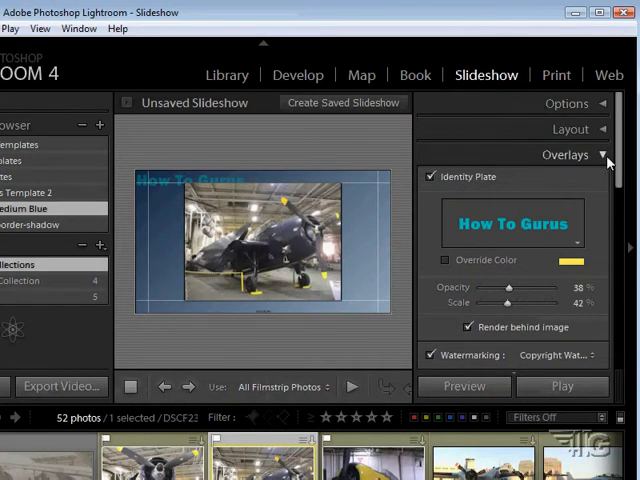
# Browse the Overlays, Layout and Backdrop sections without changing values, leaving all collapsed
pyautogui.click(602, 154)
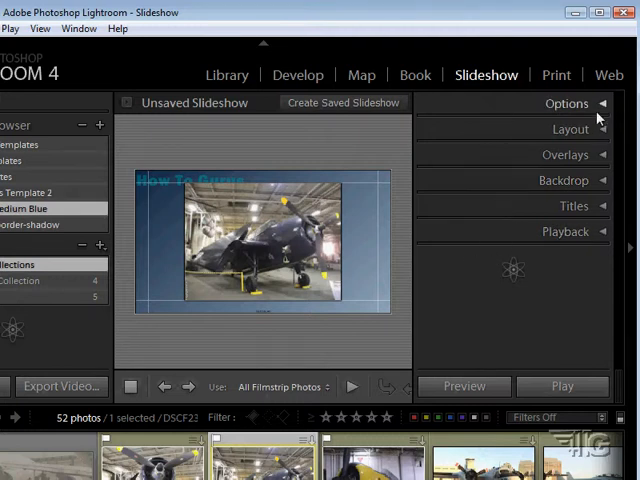
pyautogui.click(568, 104)
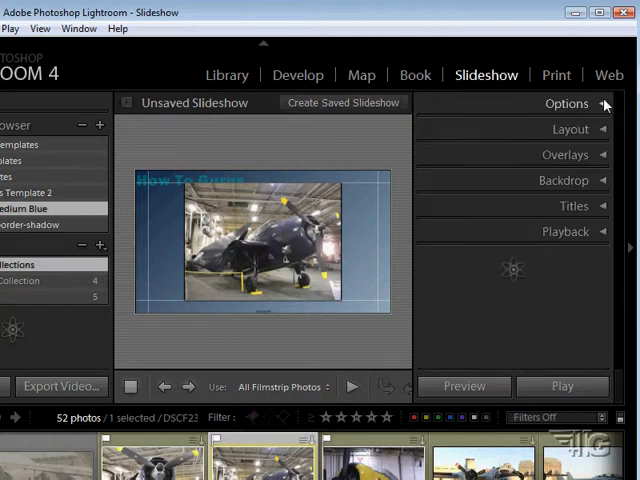
pyautogui.click(570, 128)
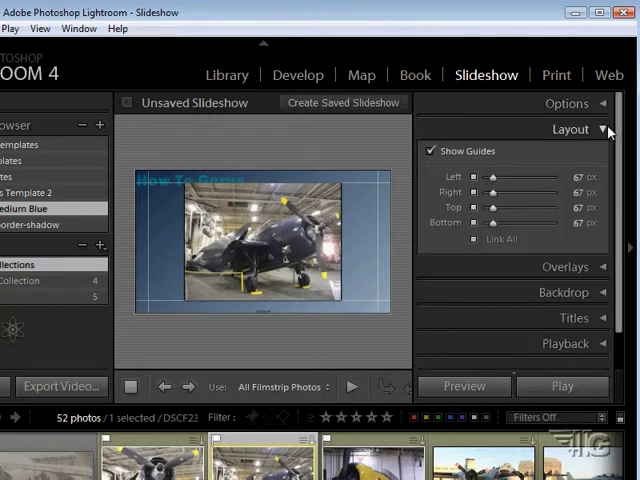
pyautogui.click(564, 268)
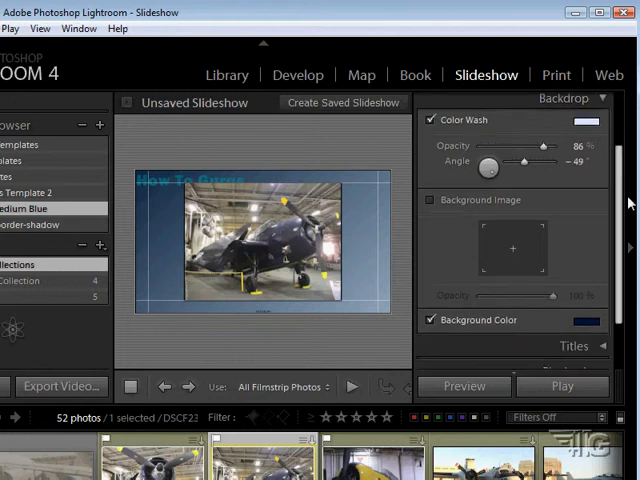
pyautogui.scroll(-3)
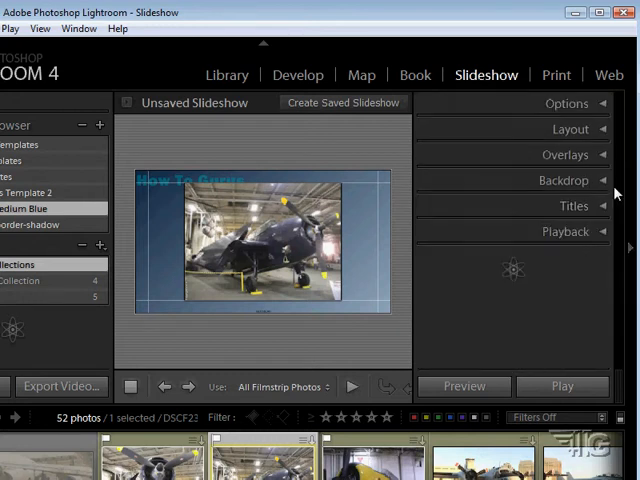
pyautogui.click(566, 232)
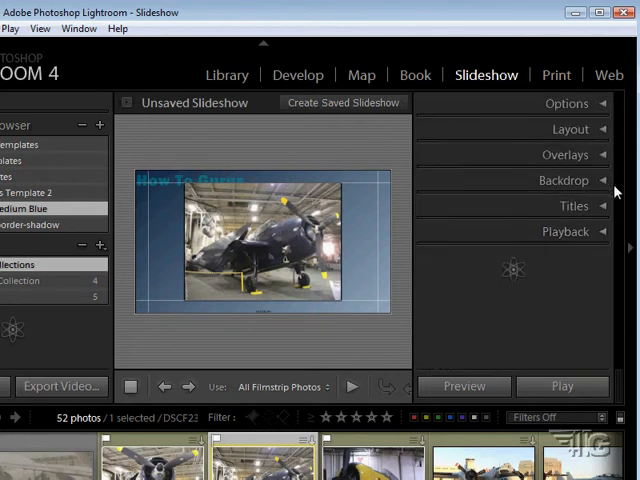
pyautogui.moveTo(392, 218)
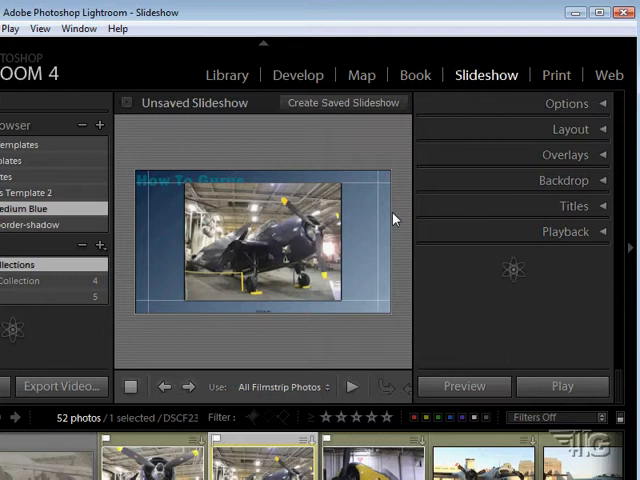
pyautogui.moveTo(562, 386)
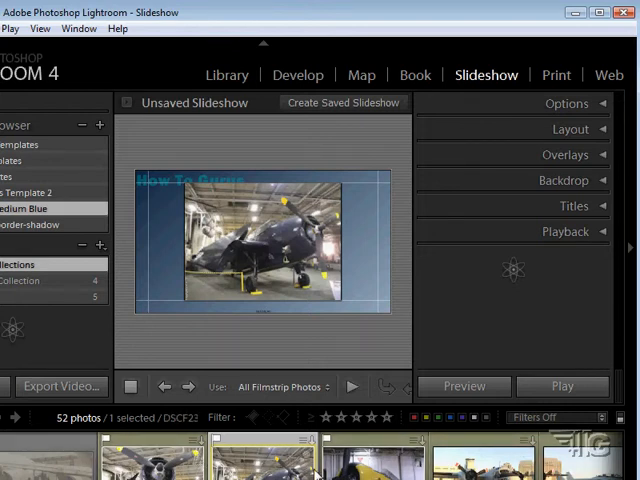
pyautogui.moveTo(200, 30)
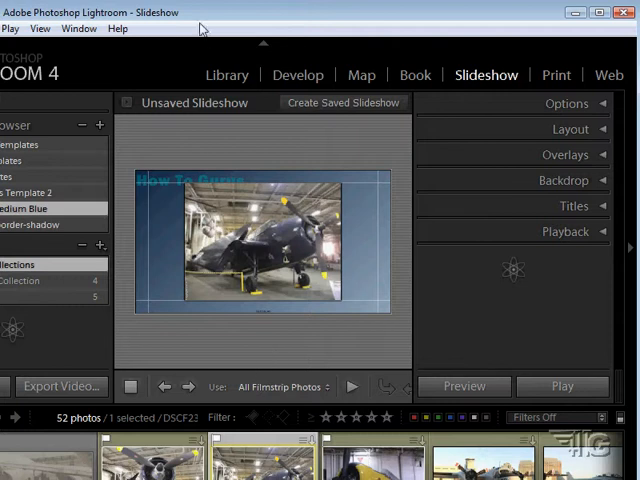
pyautogui.moveTo(316, 24)
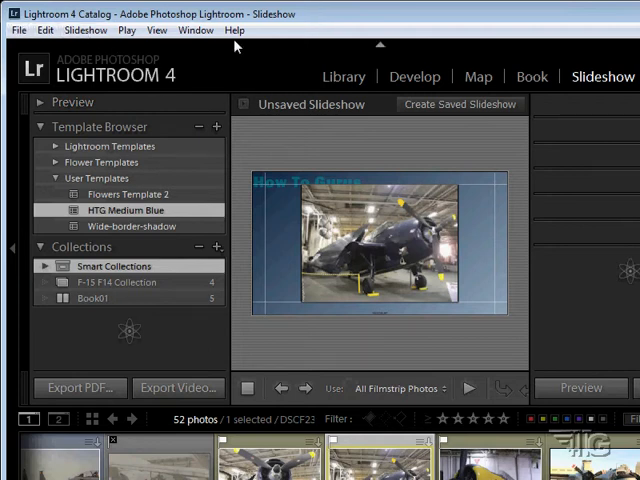
# Show the Slideshow menu commands: Create Saved Slideshow, Export PDF/JPEG/Video and Rotate
pyautogui.click(86, 30)
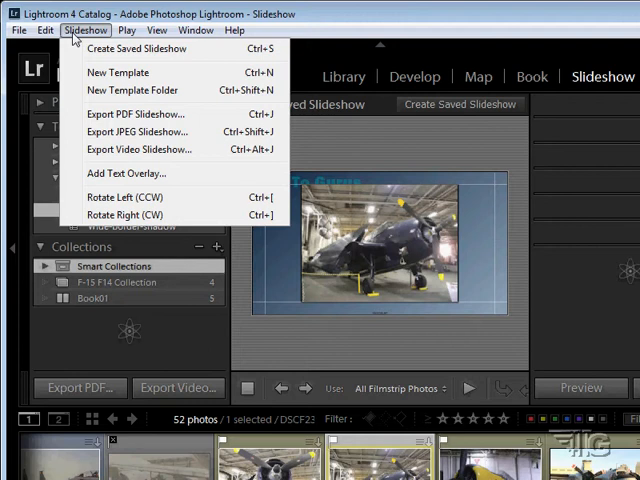
pyautogui.moveTo(136, 48)
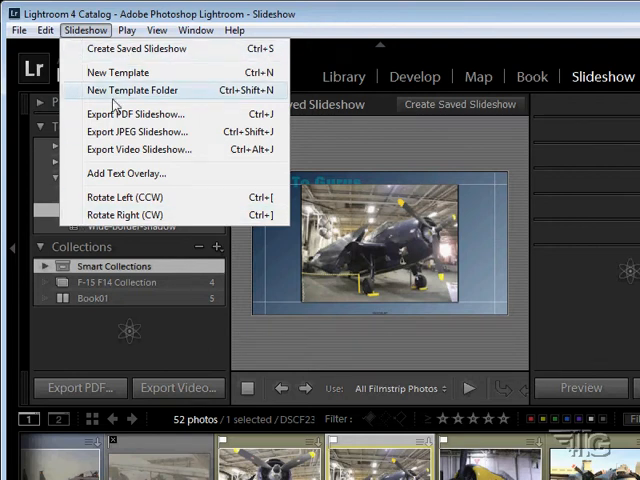
pyautogui.moveTo(136, 114)
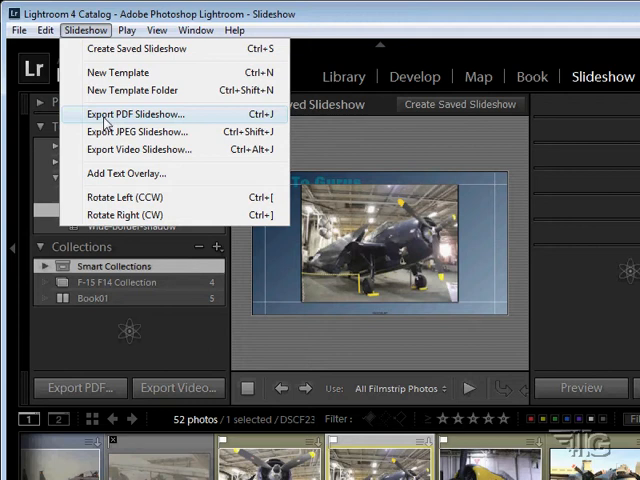
pyautogui.moveTo(140, 148)
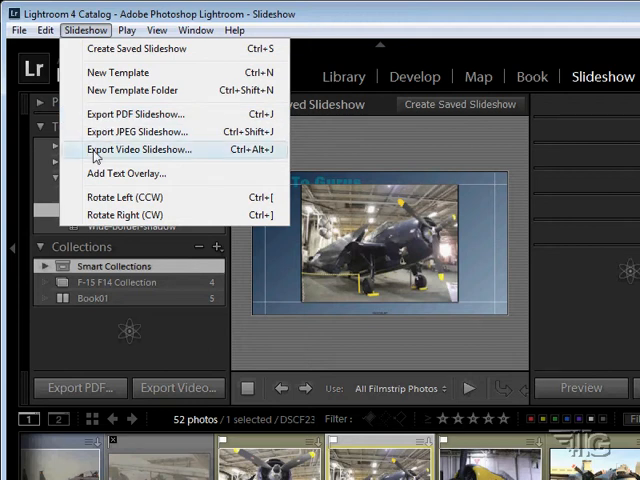
pyautogui.moveTo(130, 150)
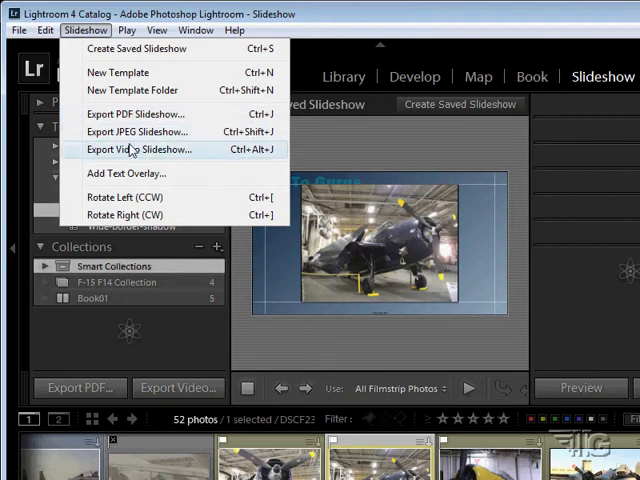
pyautogui.moveTo(130, 48)
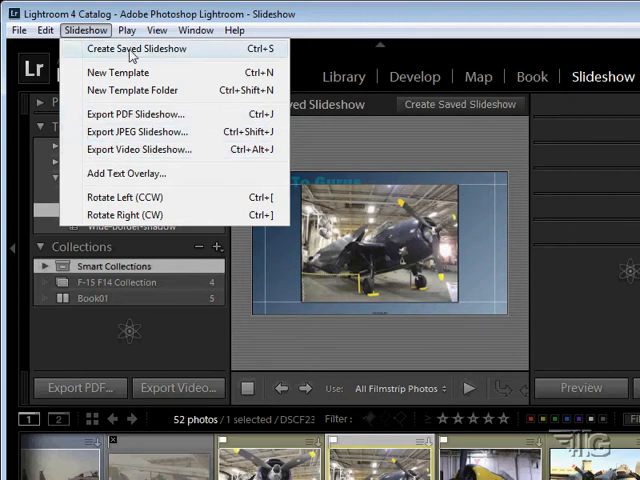
# Review the Play and View menu commands, then dismiss the menus unchanged
pyautogui.click(128, 30)
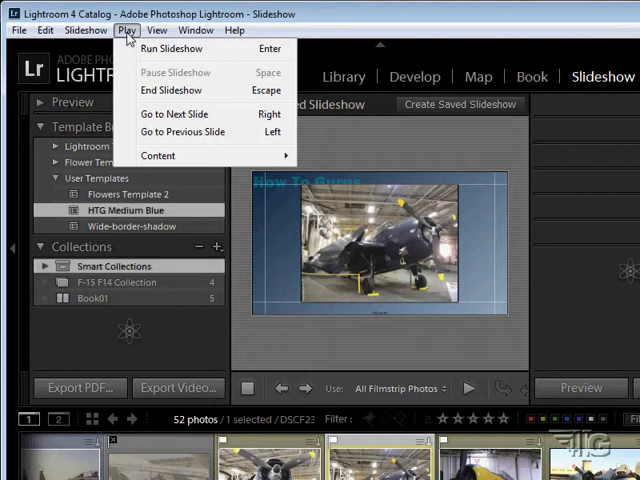
pyautogui.click(156, 30)
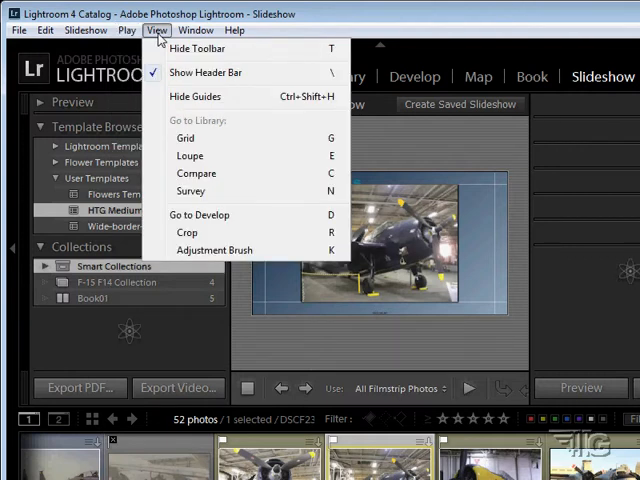
pyautogui.click(84, 30)
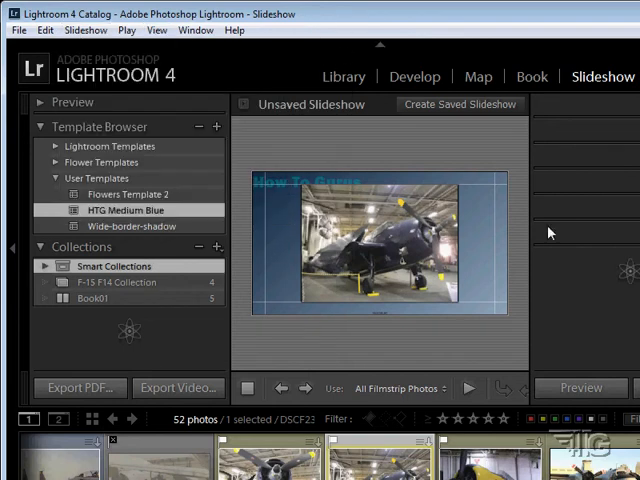
pyautogui.moveTo(356, 364)
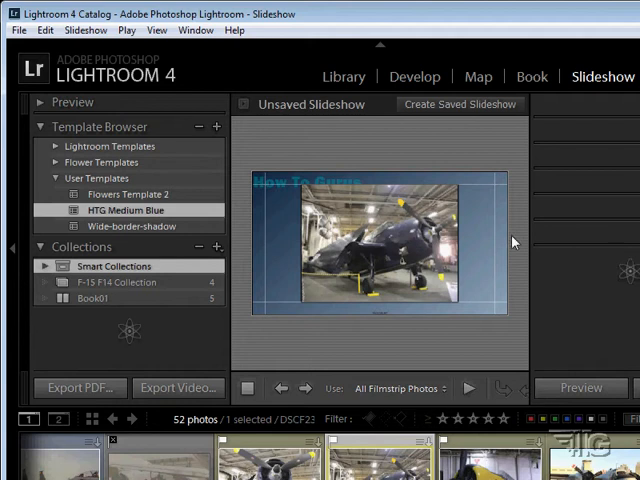
pyautogui.moveTo(452, 398)
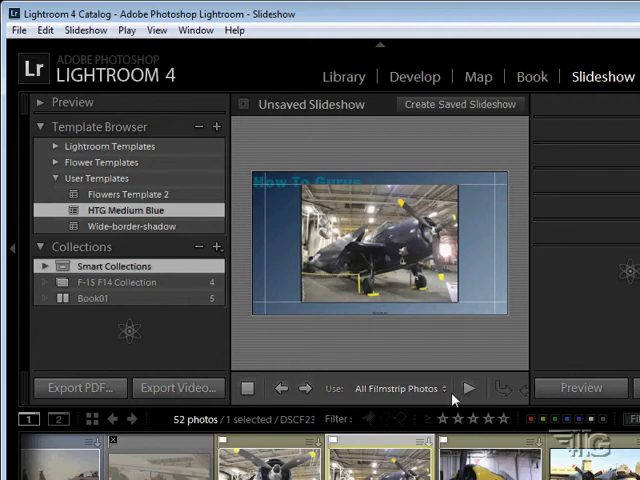
# Select the F-15 F14 Collection so the filmstrip shows its 4 jet photos
pyautogui.click(400, 388)
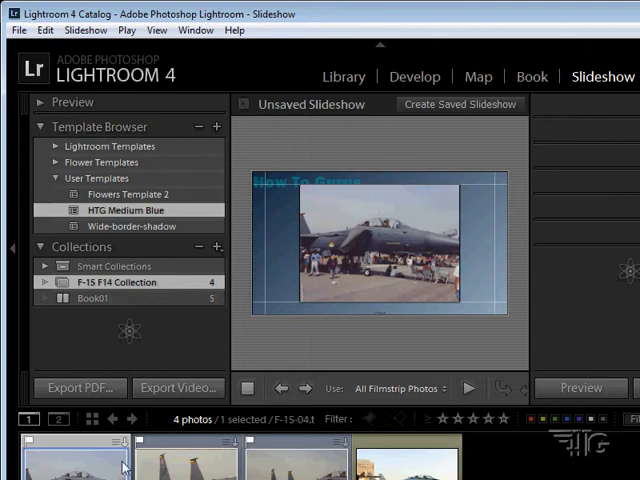
pyautogui.moveTo(88, 298)
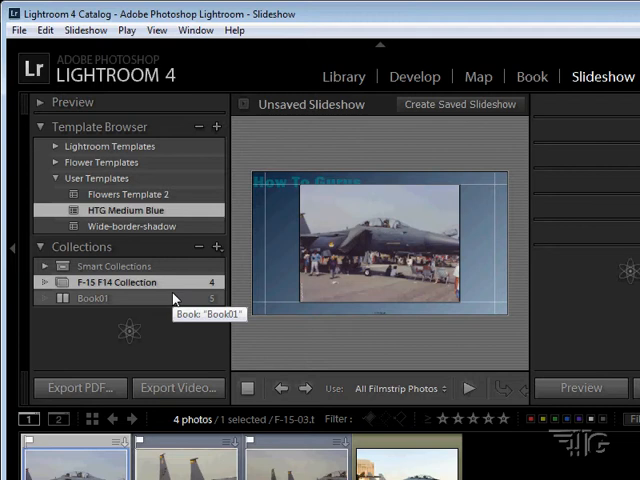
pyautogui.moveTo(172, 298)
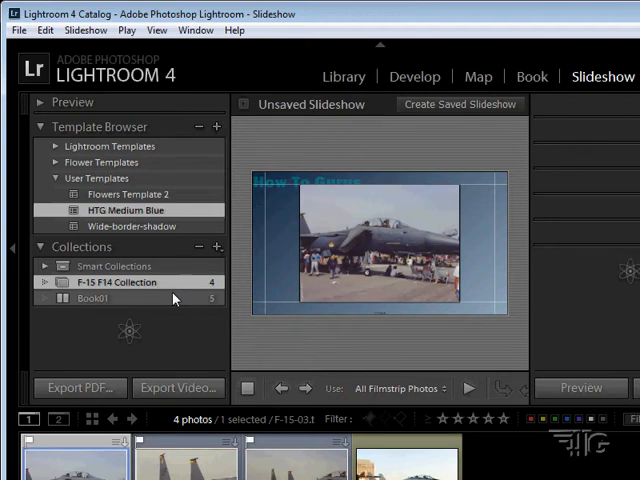
pyautogui.moveTo(164, 296)
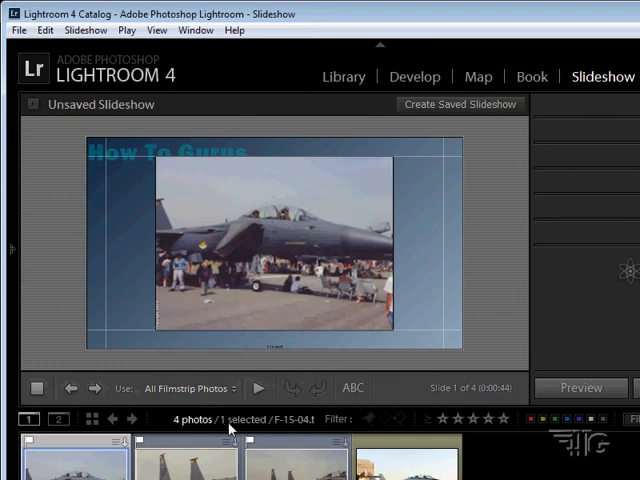
pyautogui.moveTo(258, 388)
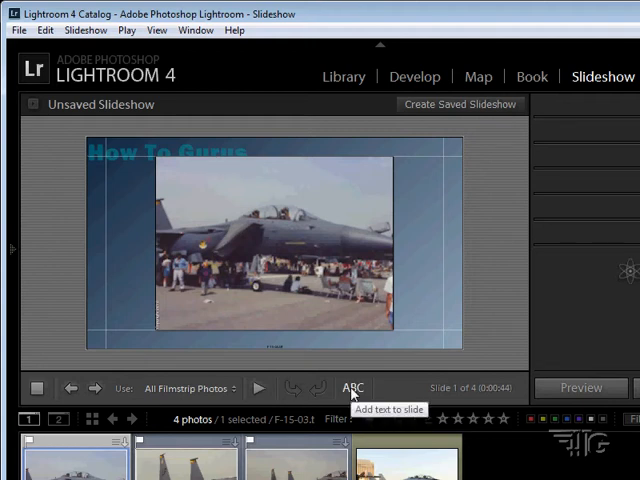
pyautogui.moveTo(388, 404)
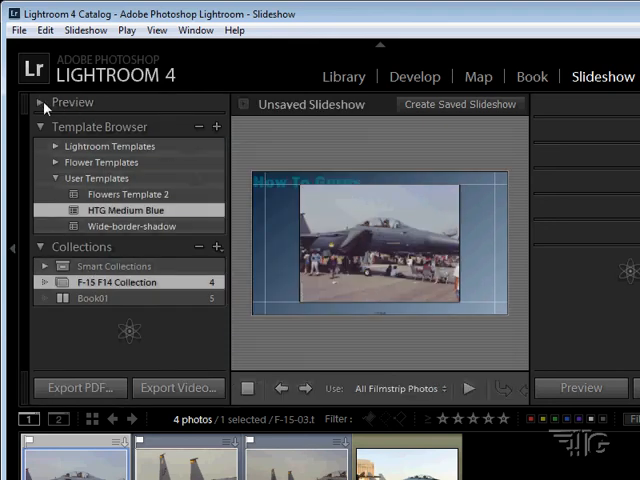
# Expand the Preview panel to show a thumbnail of the current F-15 slide
pyautogui.click(40, 102)
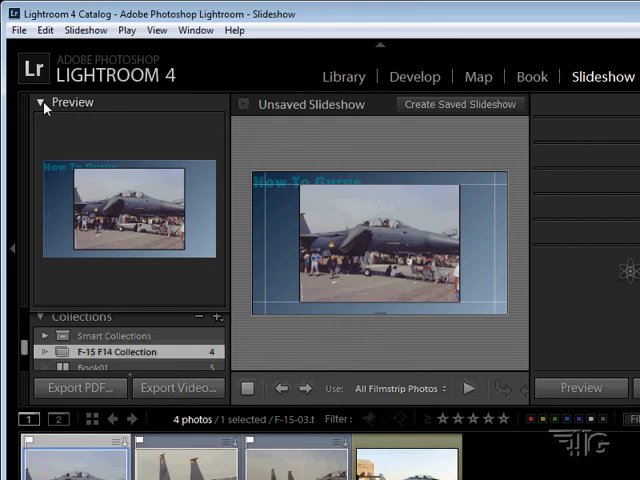